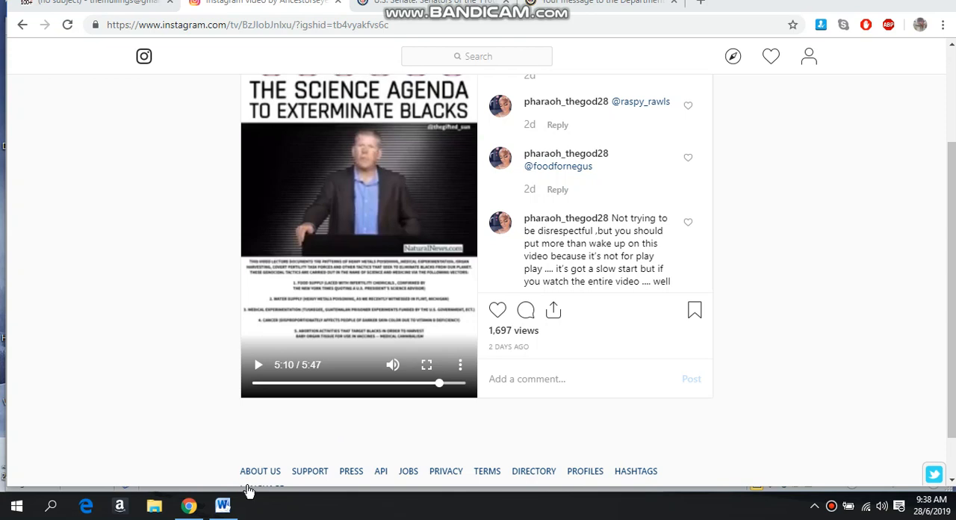
mouse_move(262, 485)
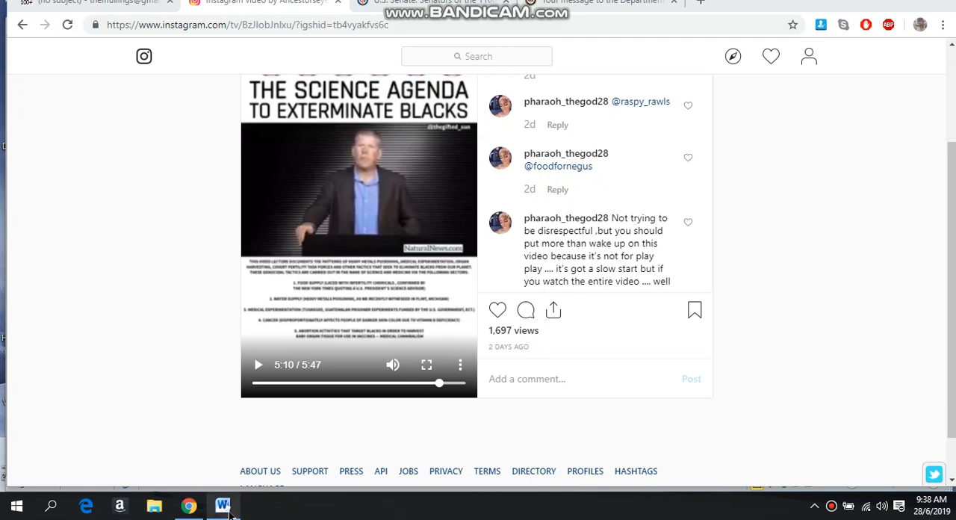
mouse_move(221, 504)
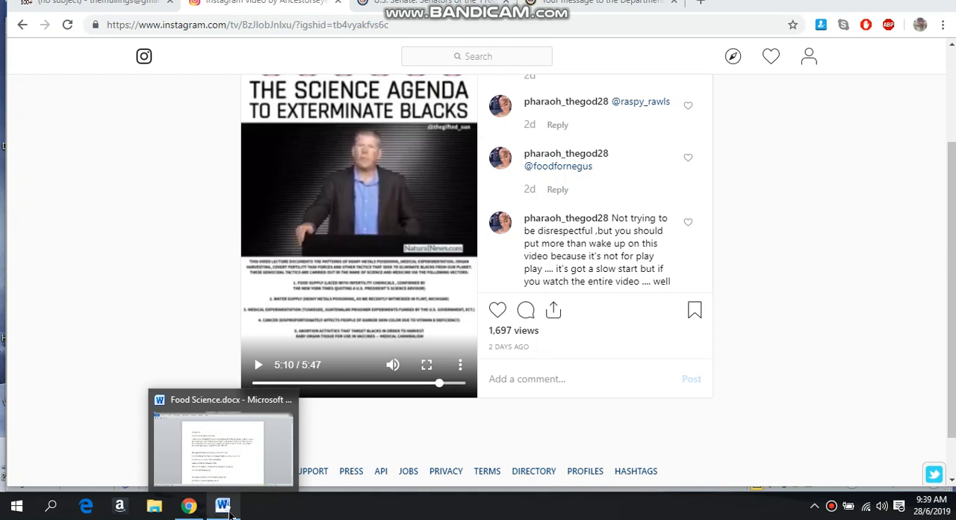
- Switch to the Food Science document and place the cursor to read its appeal and claims
click(221, 448)
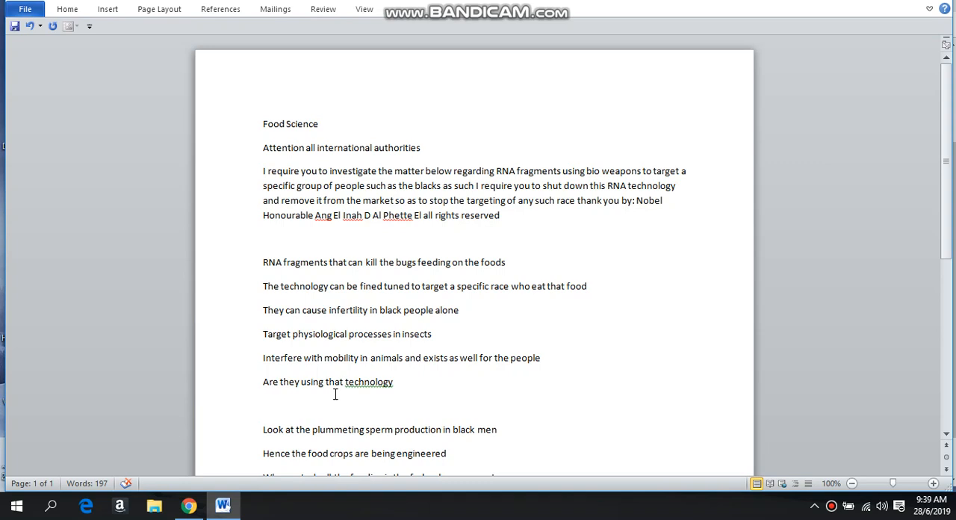
click(314, 215)
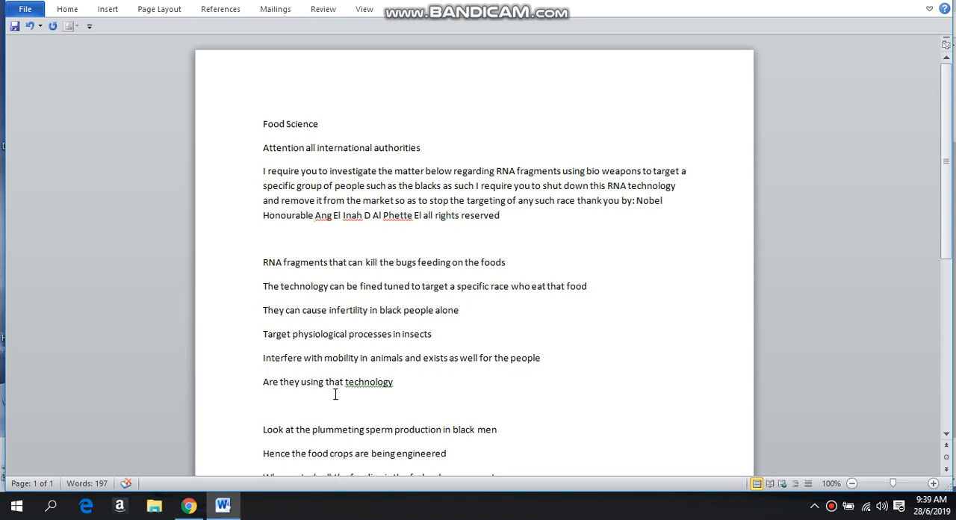
click(314, 215)
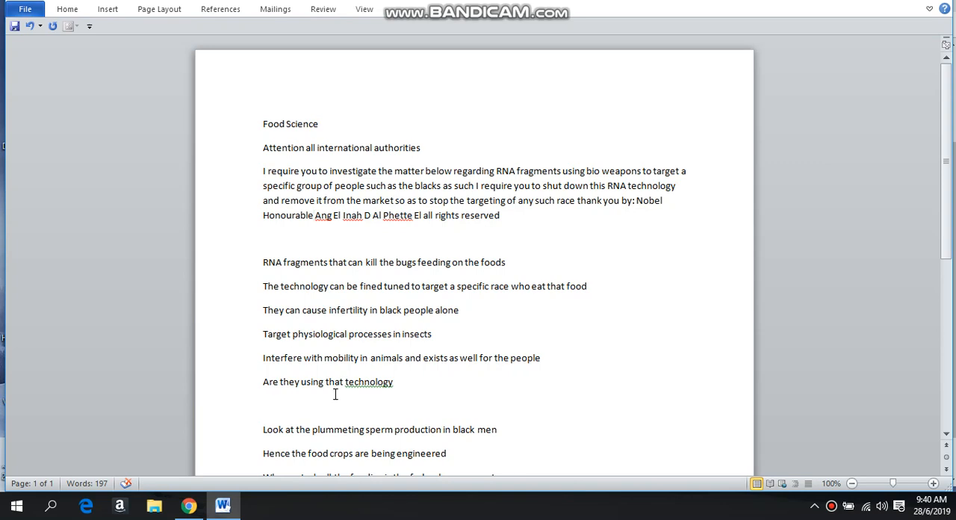
- Move down to the later claims on government funding and the Tuskegee experiment
click(314, 215)
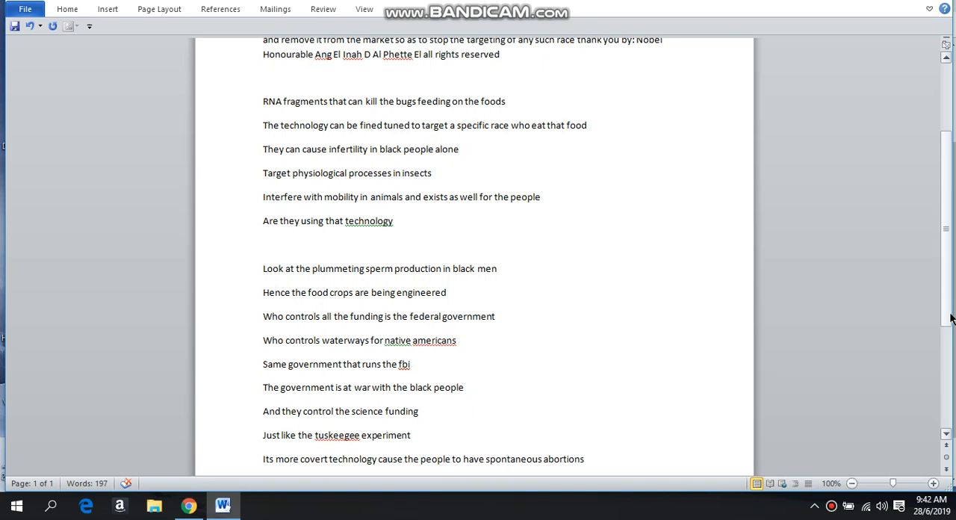
click(314, 54)
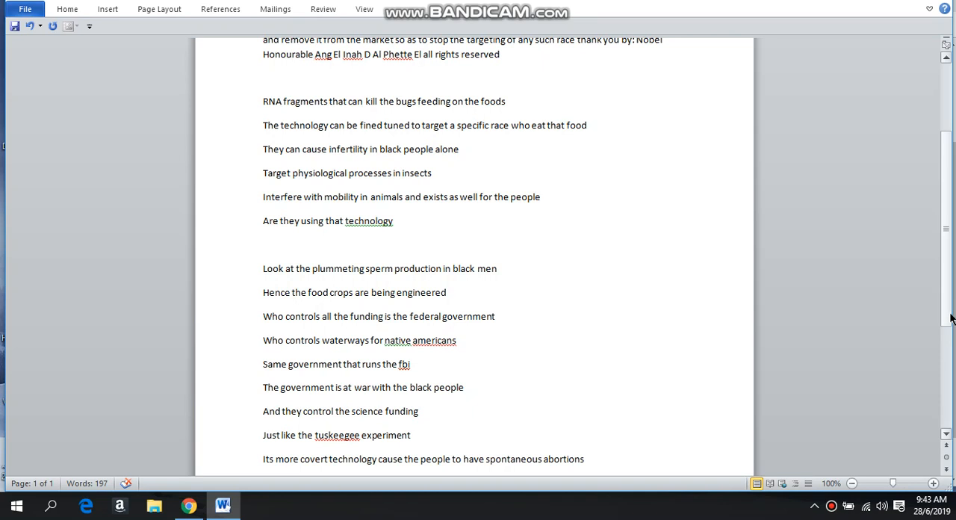
click(314, 53)
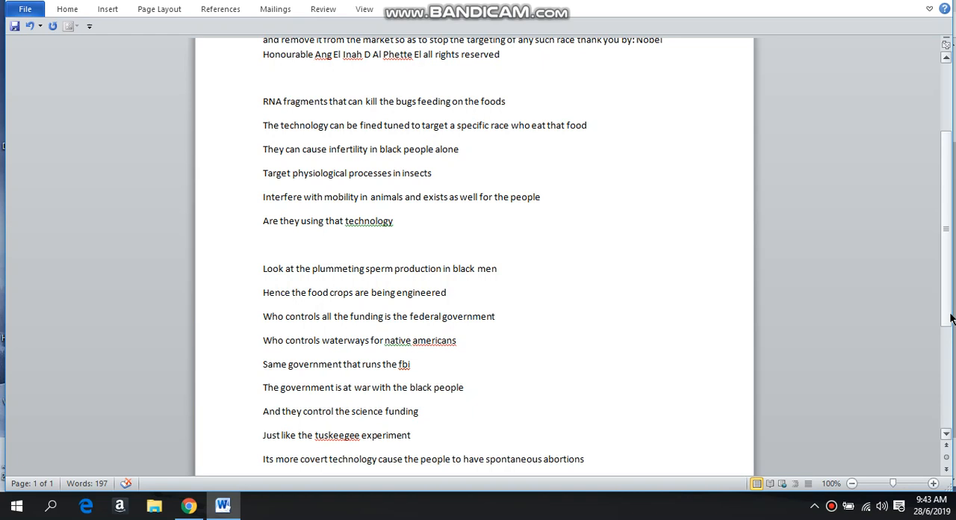
click(315, 54)
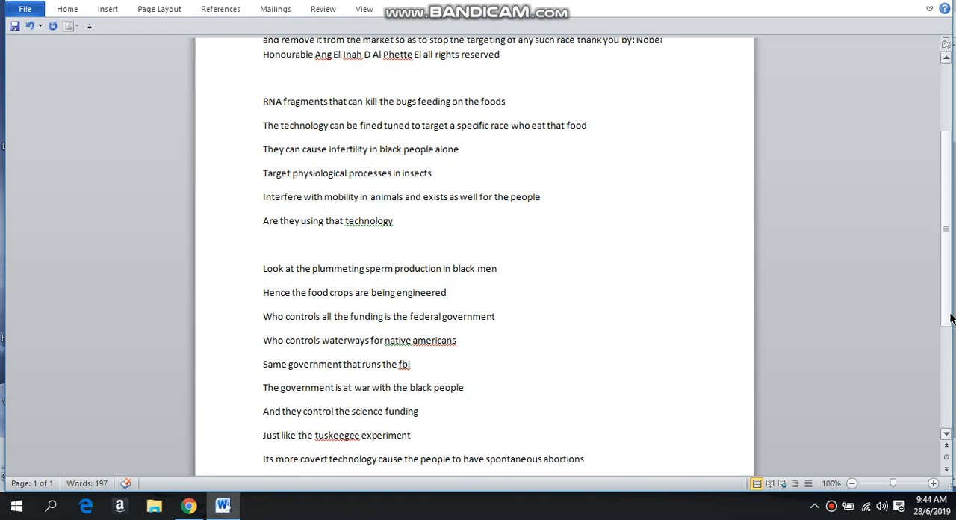
click(314, 54)
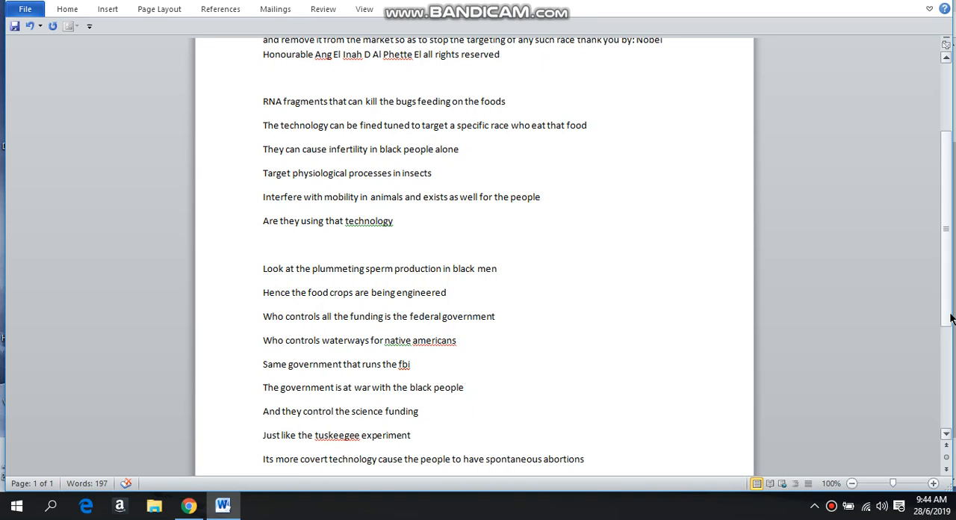
- Scroll to the final claim about spontaneous abortions at the end of the list
click(313, 54)
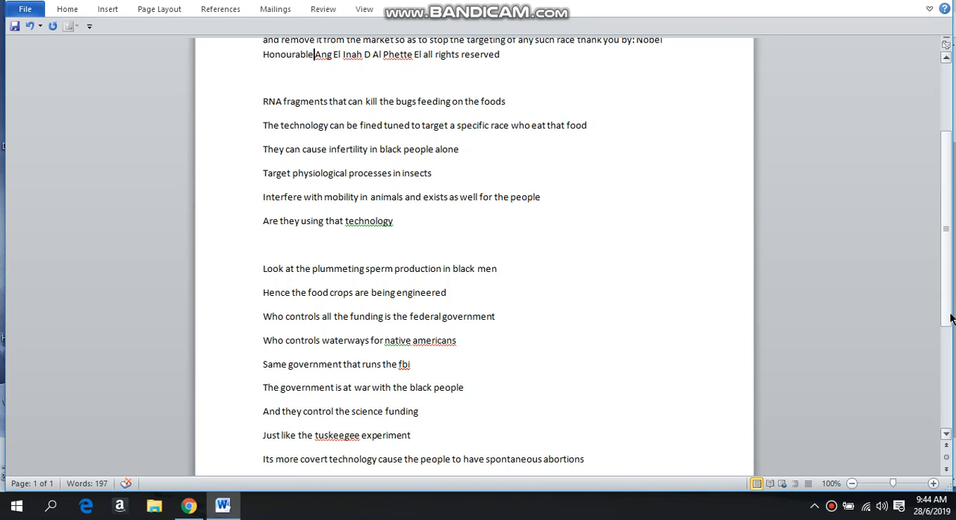
scroll(down, 3)
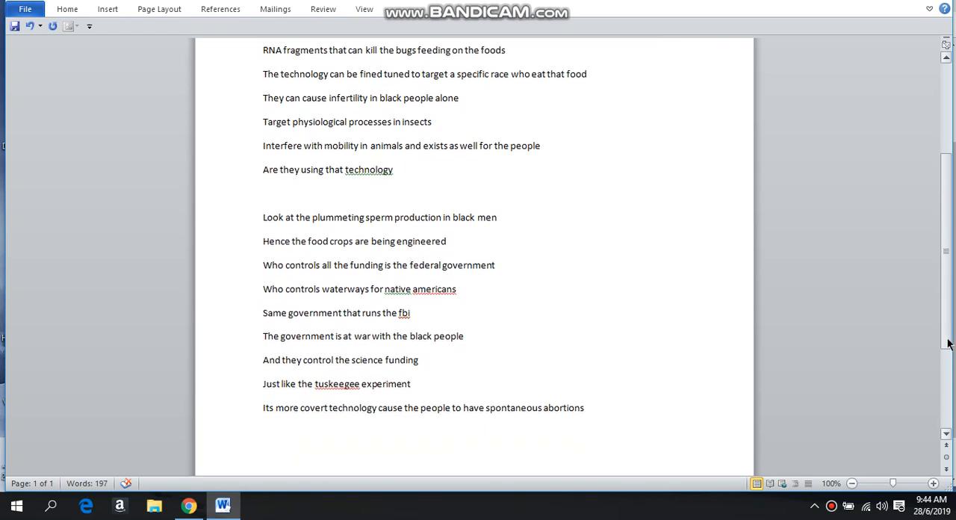
scroll(down, 3)
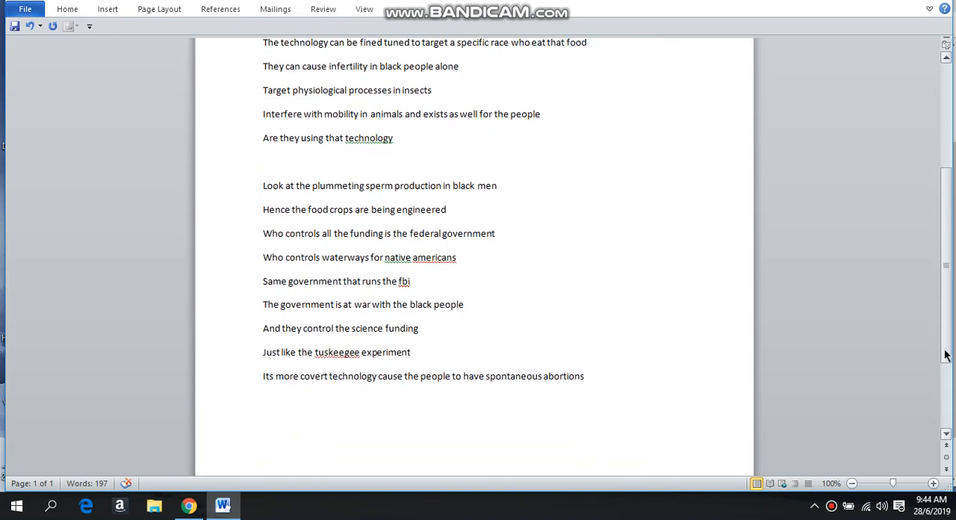
scroll(down, 3)
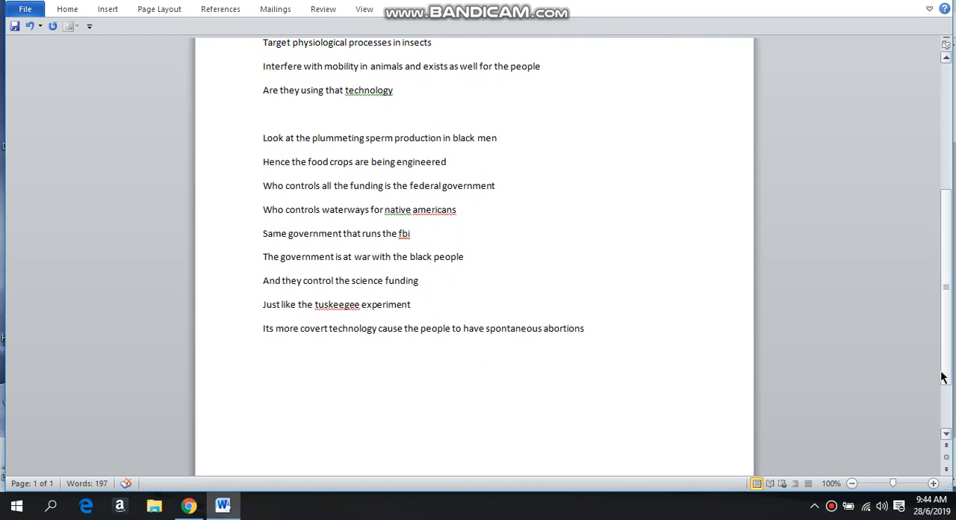